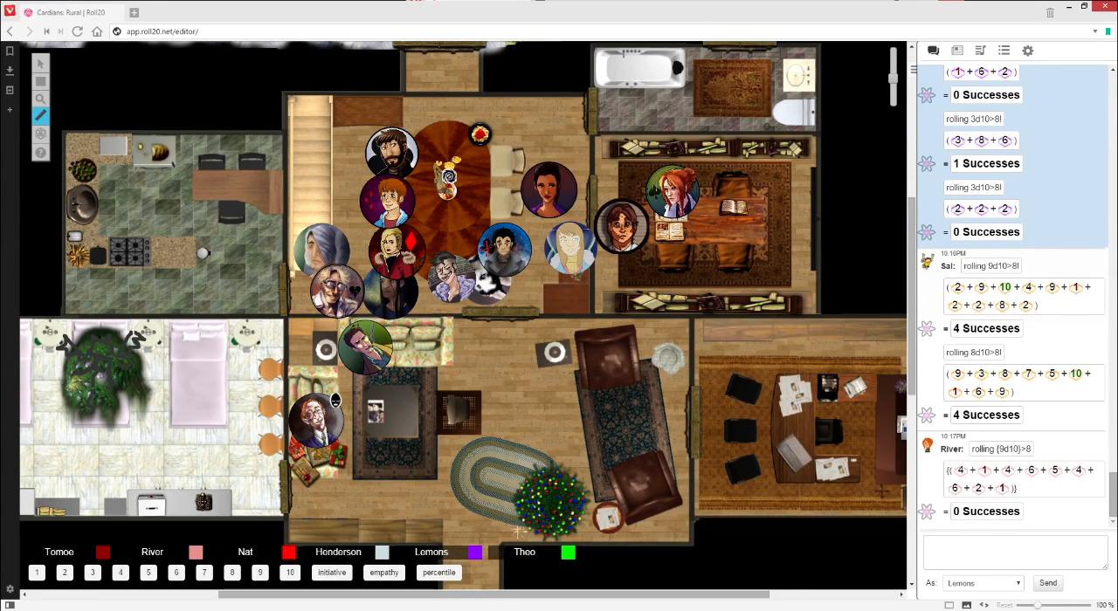
# Send the chat message 'this seems like dating music lol' as Lemons
pyautogui.write('this seem')
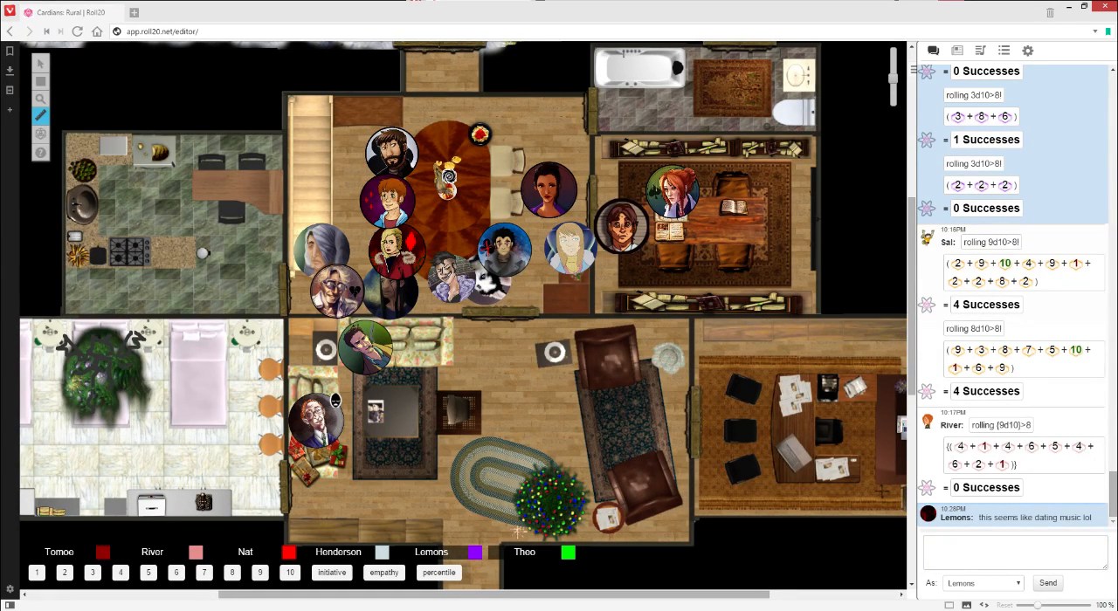
pyautogui.click(1013, 546)
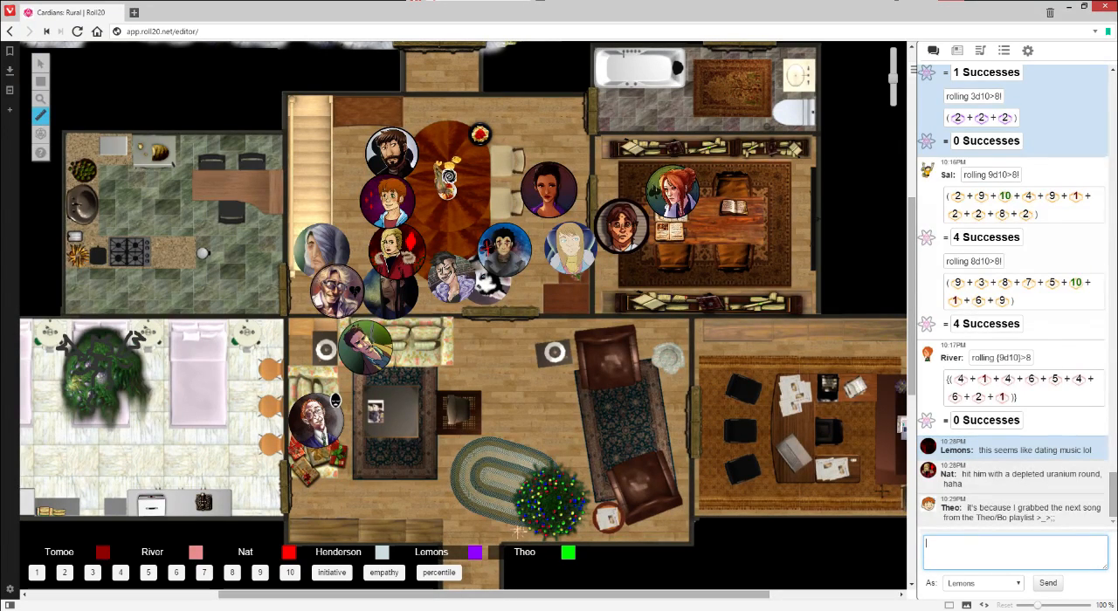
# Send ';)' and 'looool' in chat, then start typing a message beginning 'she's'
pyautogui.write(':)')
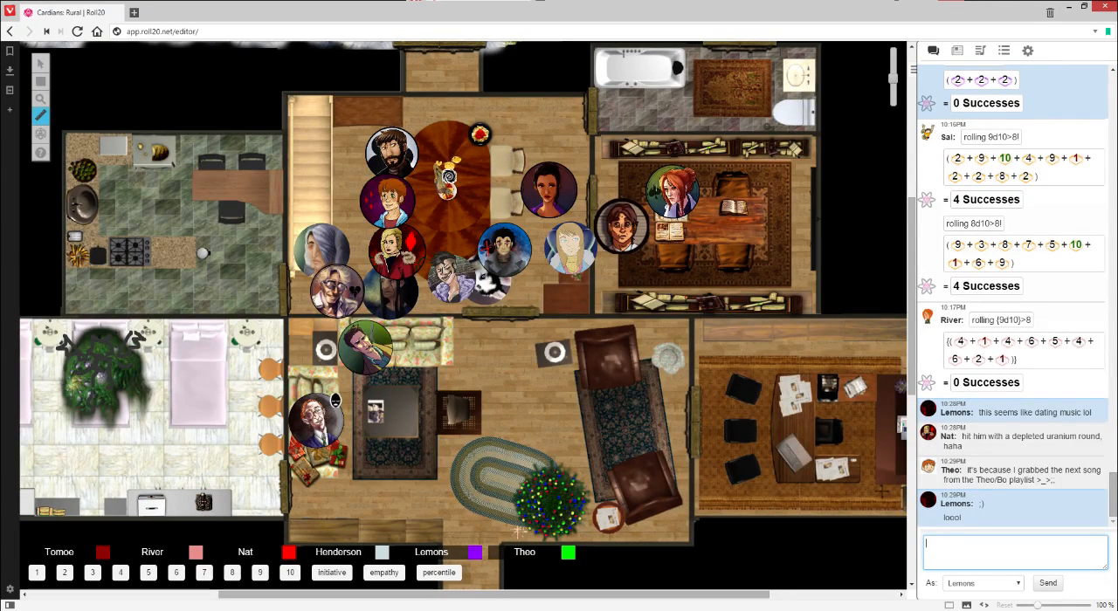
pyautogui.write("she's")
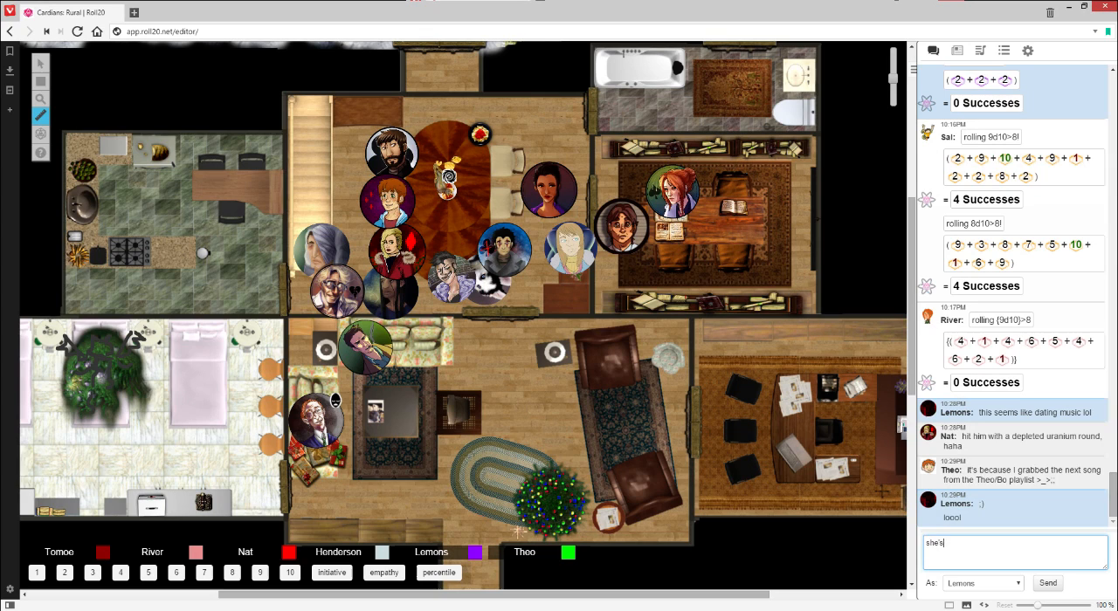